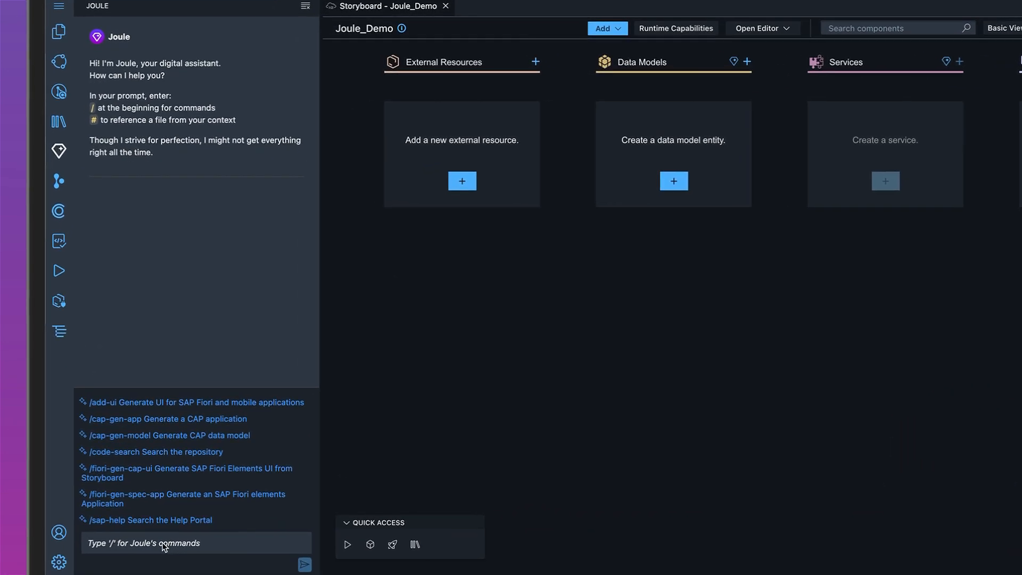
# Step: Send Joule a /cap-gen-app request for a customer loyalty application with sample data and logic
pyautogui.write('/cap-')
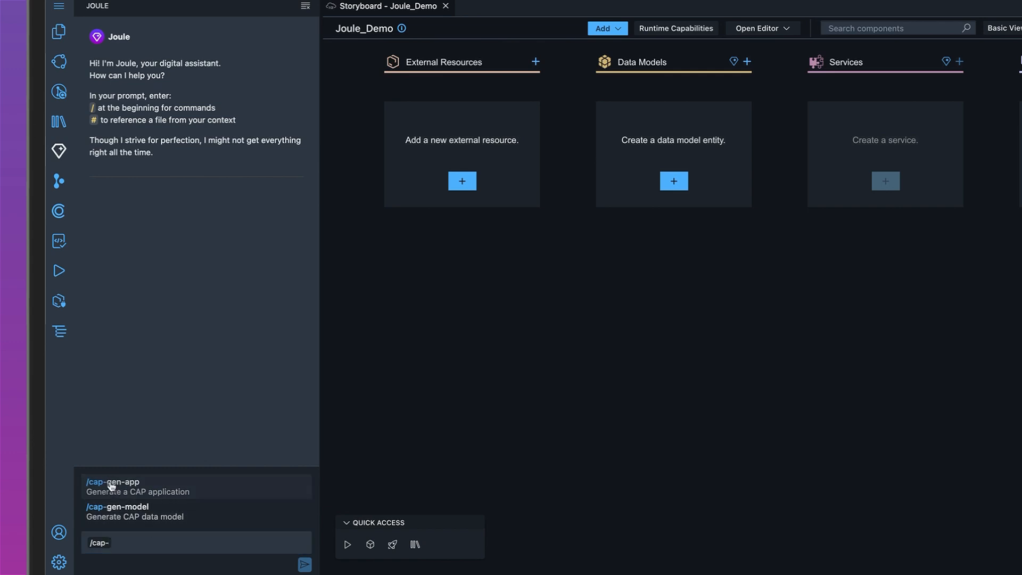
pyautogui.click(112, 485)
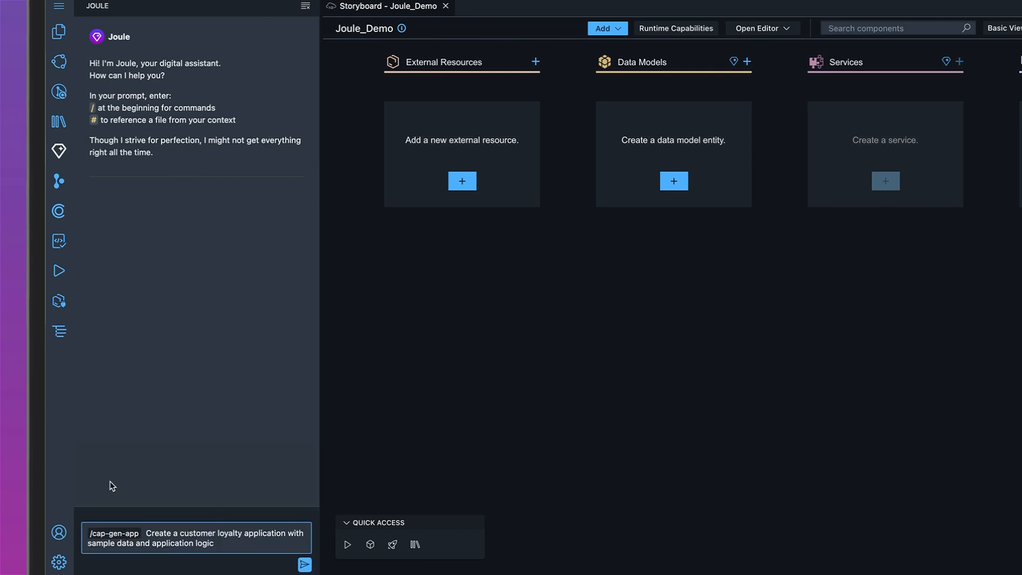
pyautogui.click(304, 565)
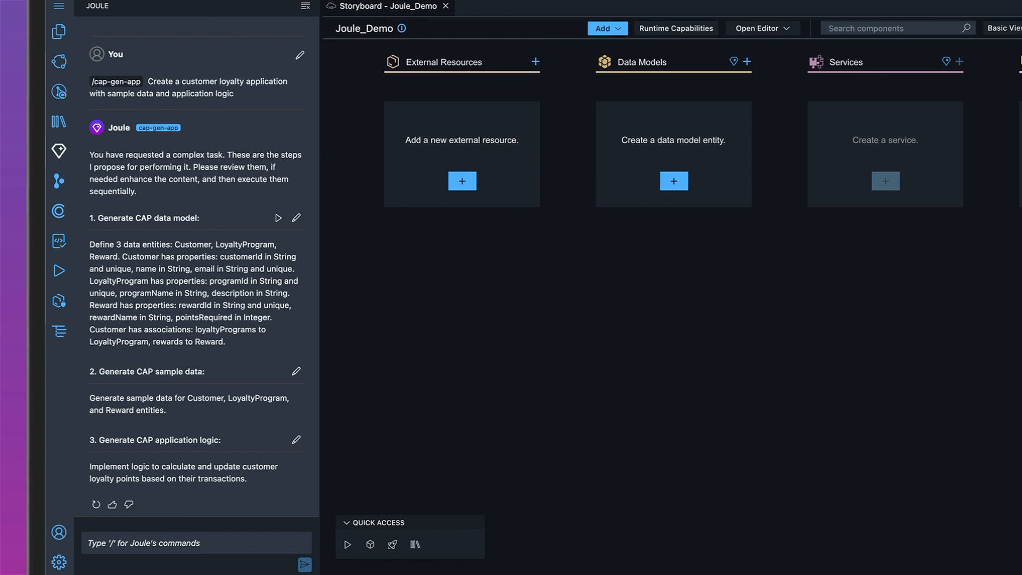
pyautogui.moveTo(222, 312)
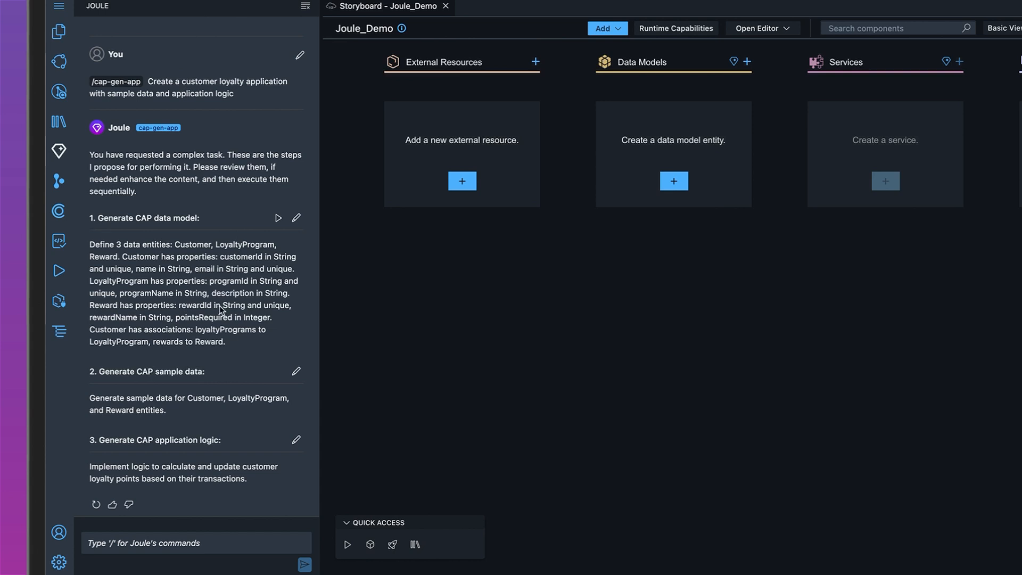
pyautogui.moveTo(297, 219)
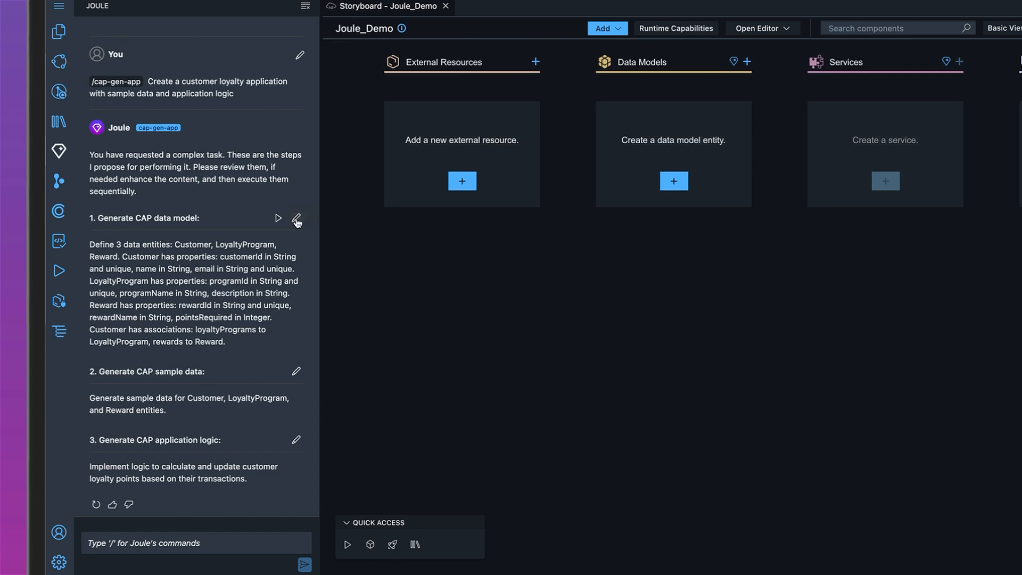
# Step: Rewrite the data model step to define Customers, Products, Purchases and Redemptions
pyautogui.click(297, 218)
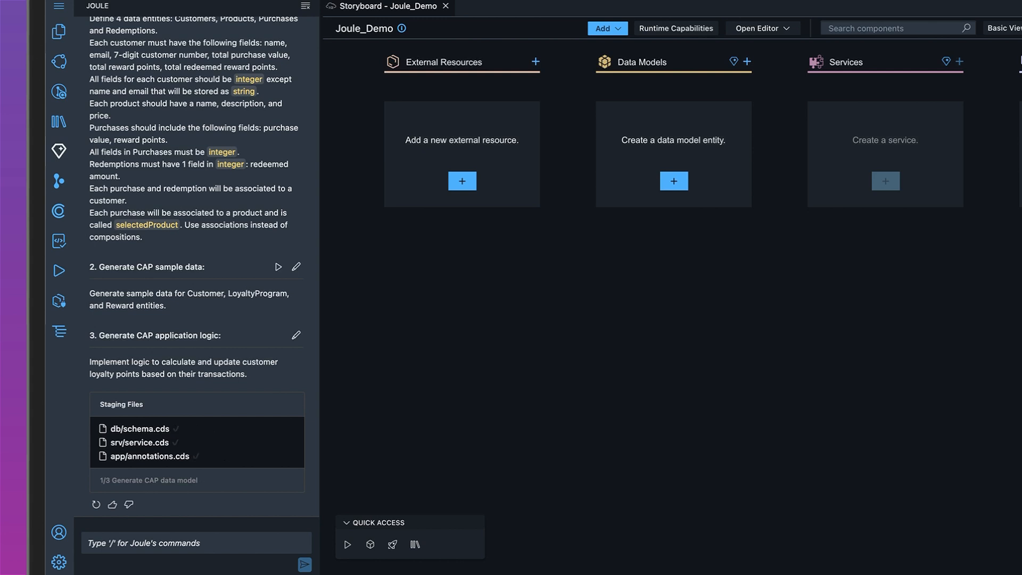
pyautogui.moveTo(196, 390)
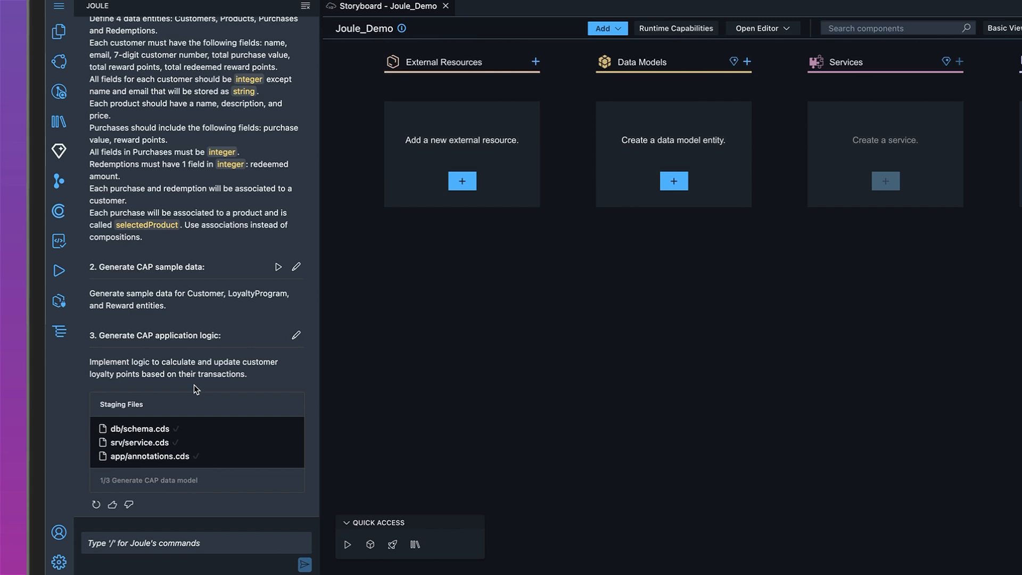
# Step: Review the staged schema.cds, service.cds and annotations.cds files
pyautogui.click(139, 430)
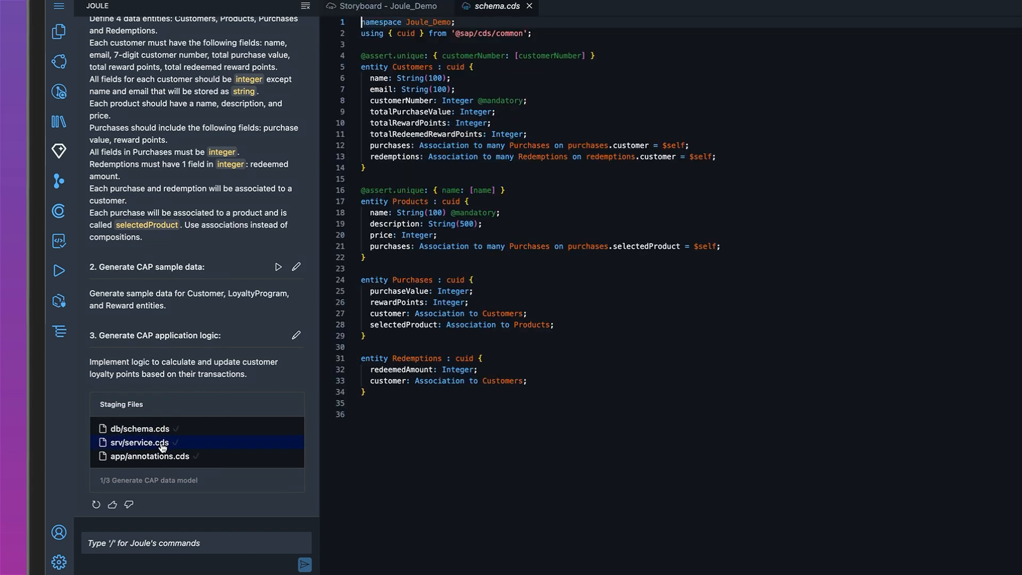
pyautogui.click(140, 443)
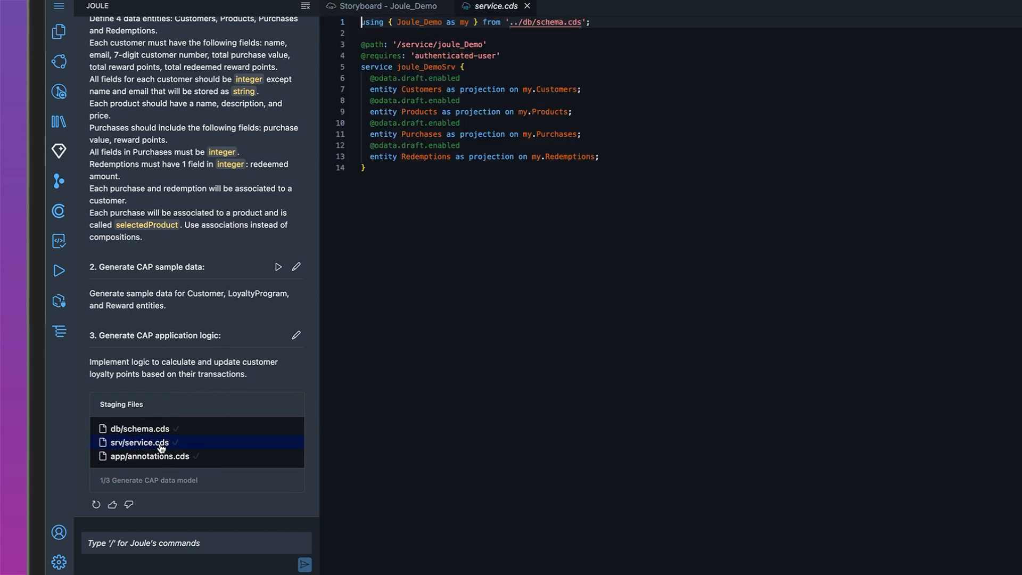
pyautogui.click(149, 456)
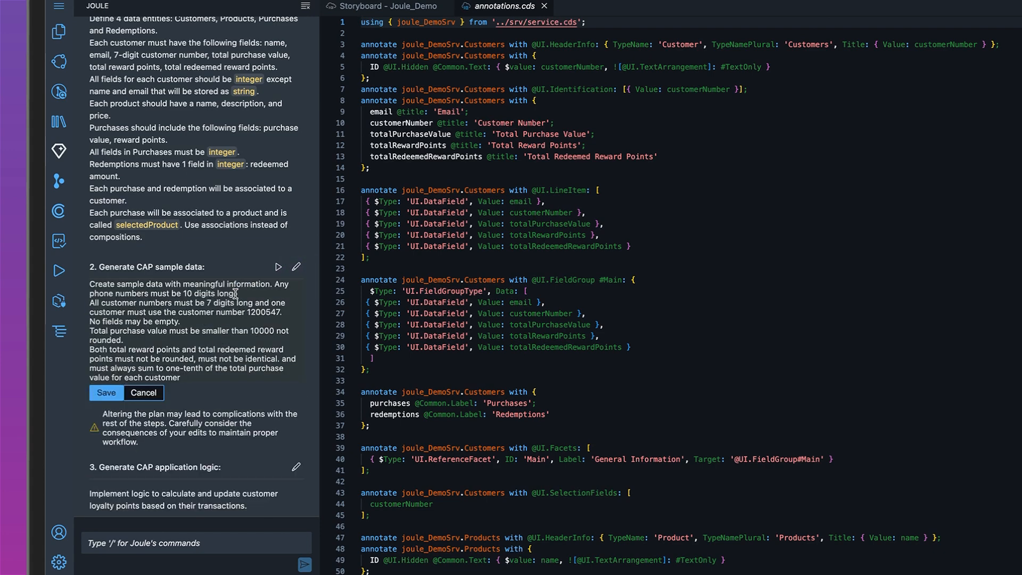
# Step: Run the revised sample data step and inspect the Customers, Products, Purchases and Redemptions CSVs
pyautogui.click(105, 396)
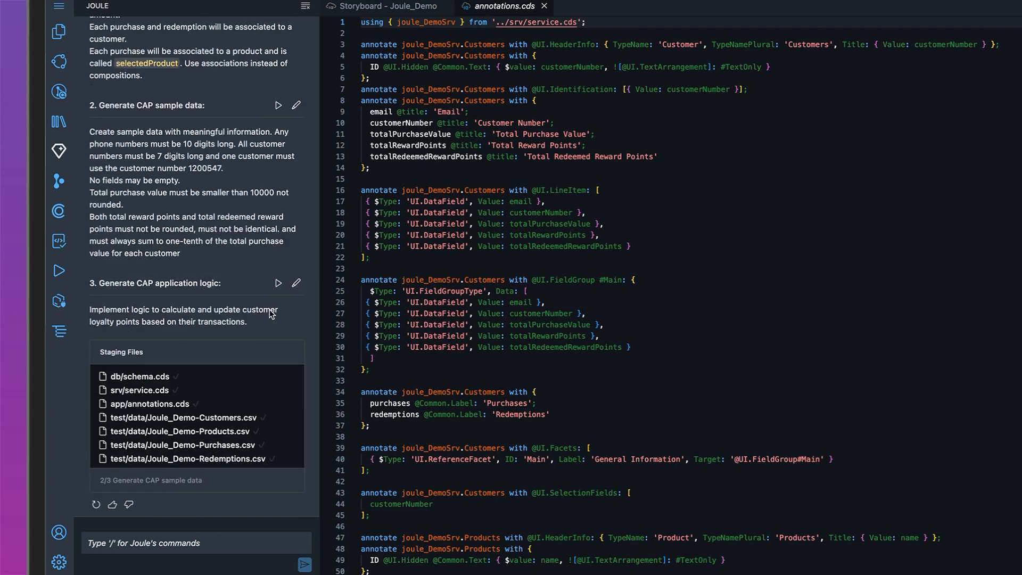
pyautogui.click(182, 417)
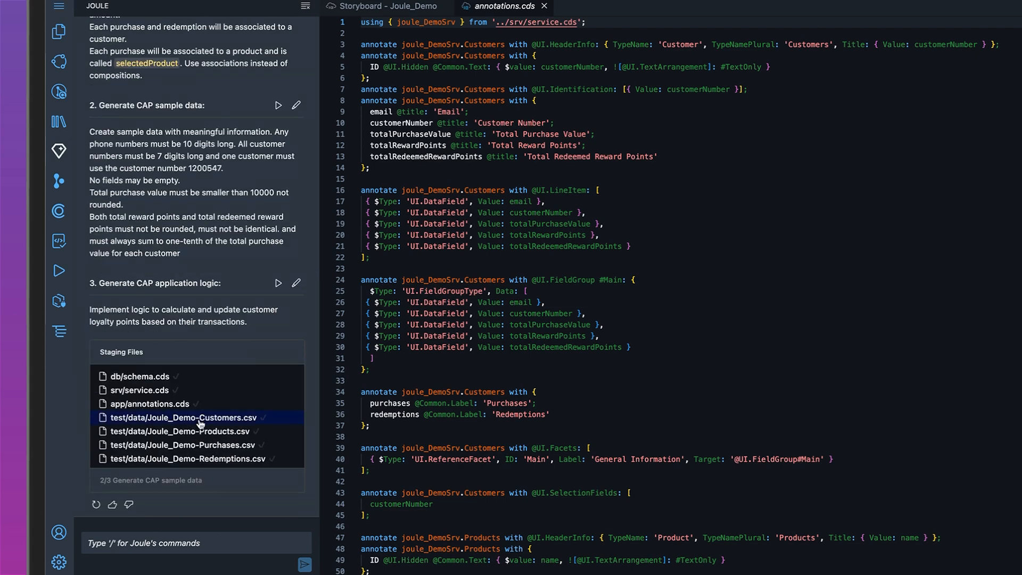
pyautogui.click(182, 431)
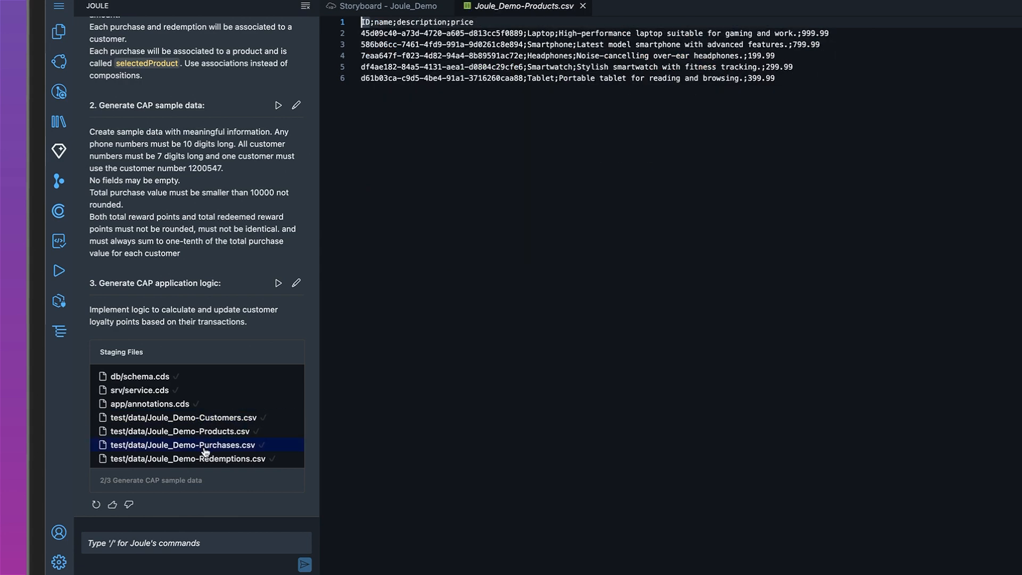
pyautogui.click(188, 458)
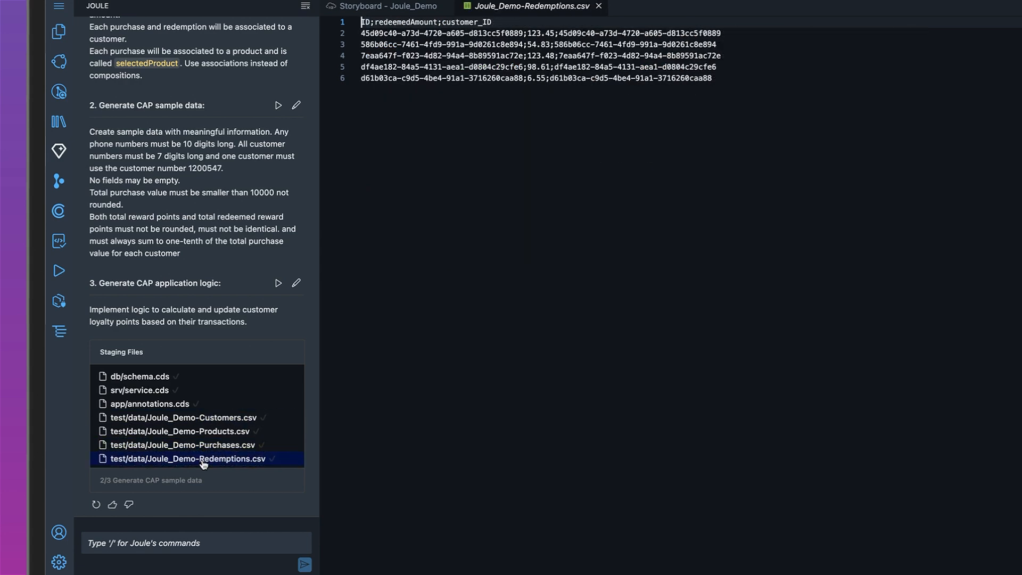
pyautogui.click(295, 283)
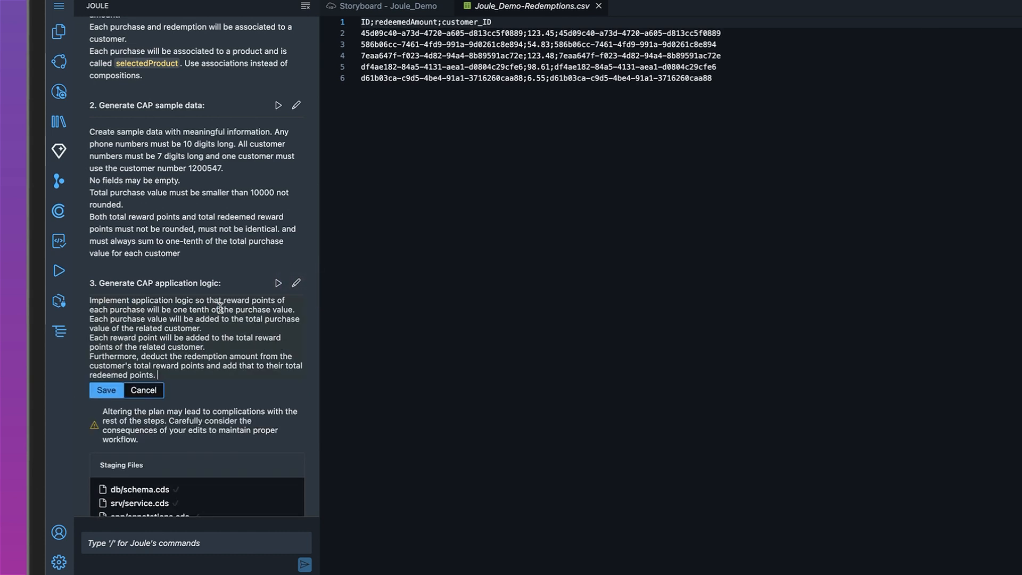
# Step: Run the reward points logic step, review the purchase handler code and accept all generated files
pyautogui.click(105, 389)
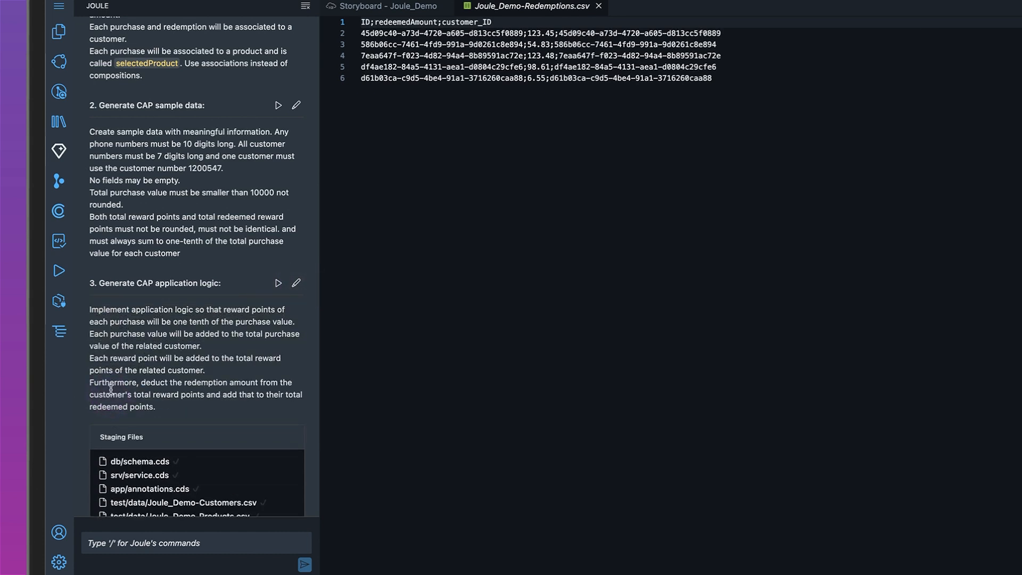
pyautogui.moveTo(263, 306)
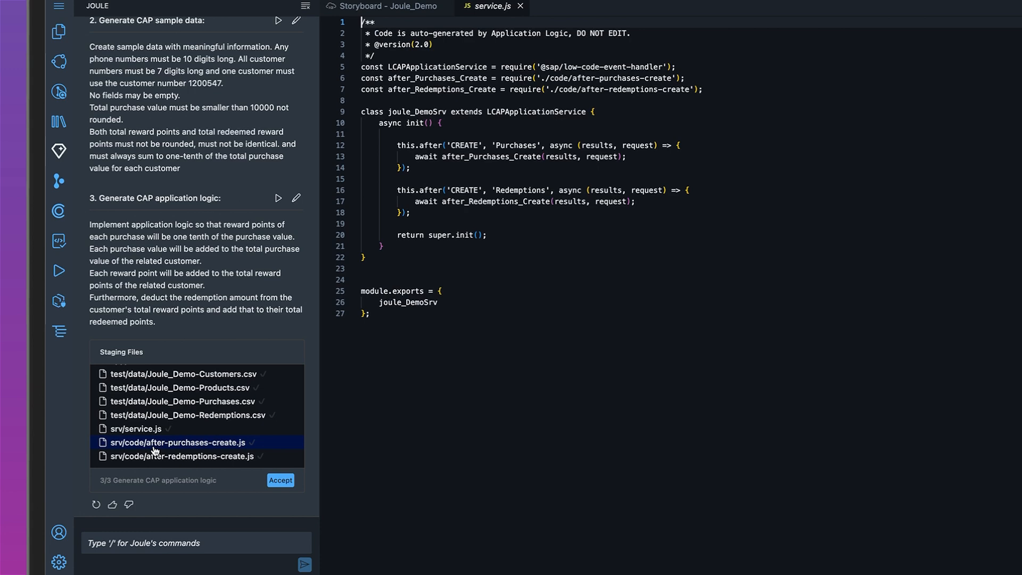
pyautogui.click(184, 401)
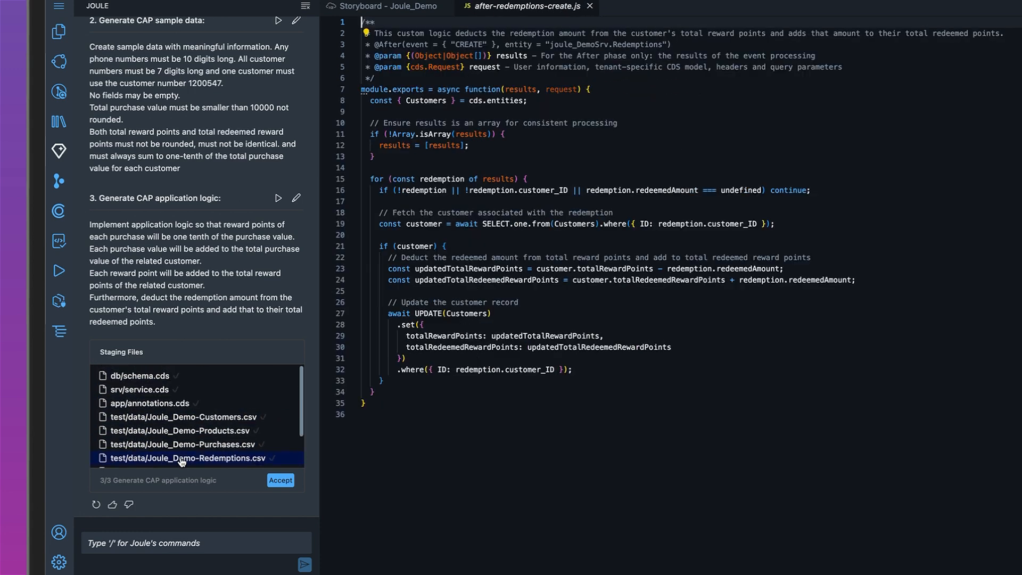
pyautogui.click(280, 481)
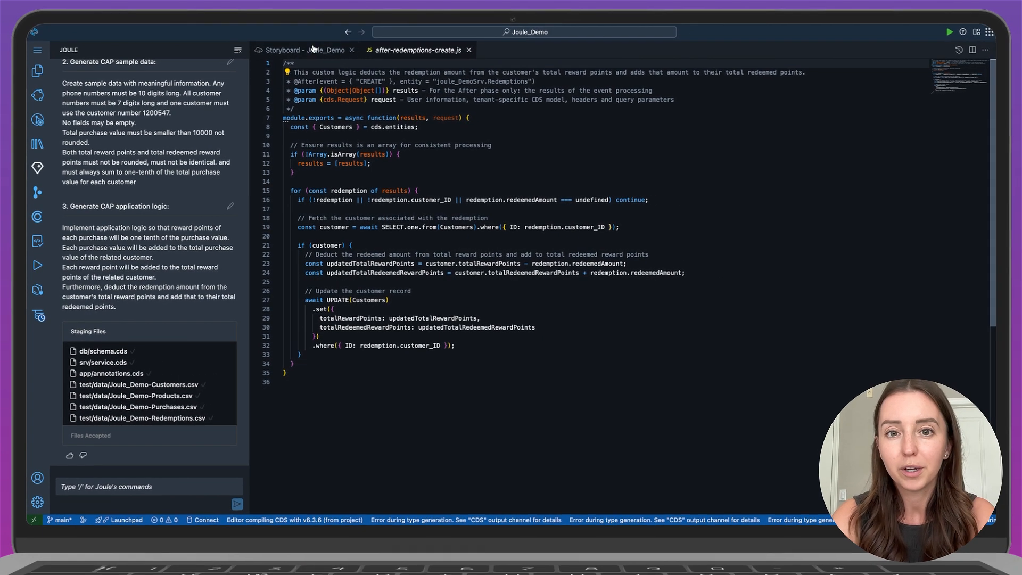
# Step: View after-purchases-create.js from the Application Logic Editor via the Application Logic option
pyautogui.click(304, 50)
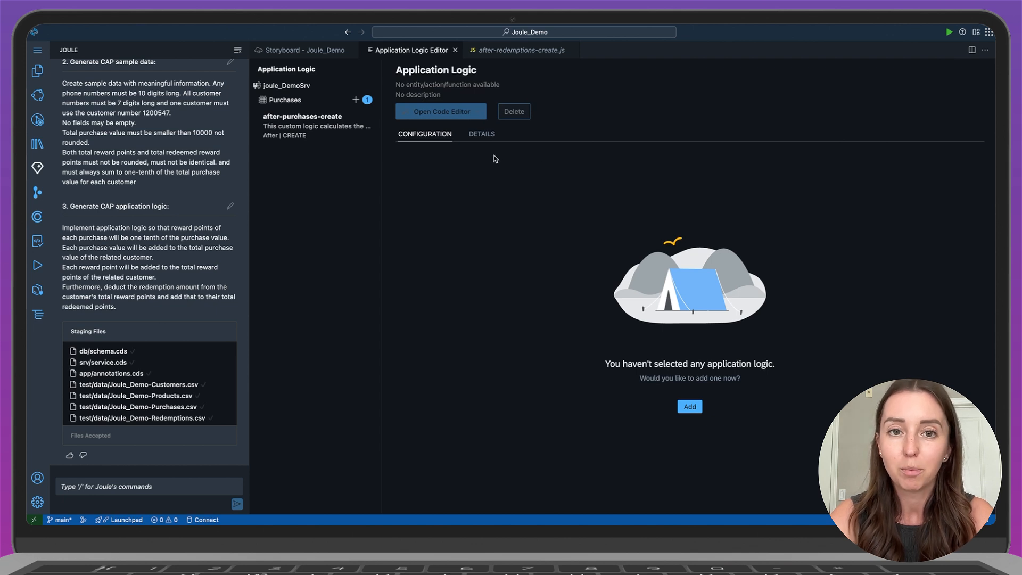
pyautogui.click(304, 125)
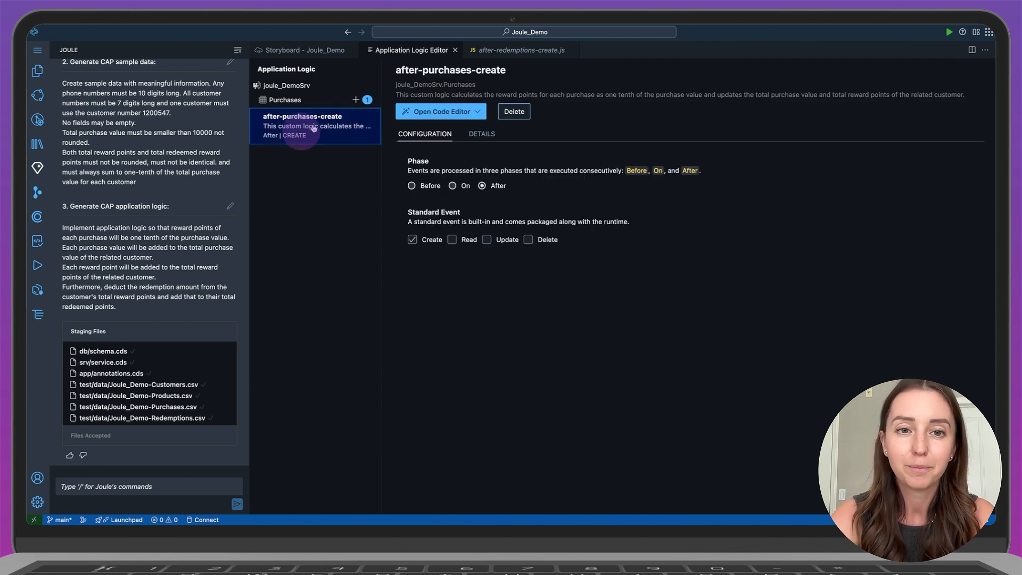
pyautogui.click(438, 112)
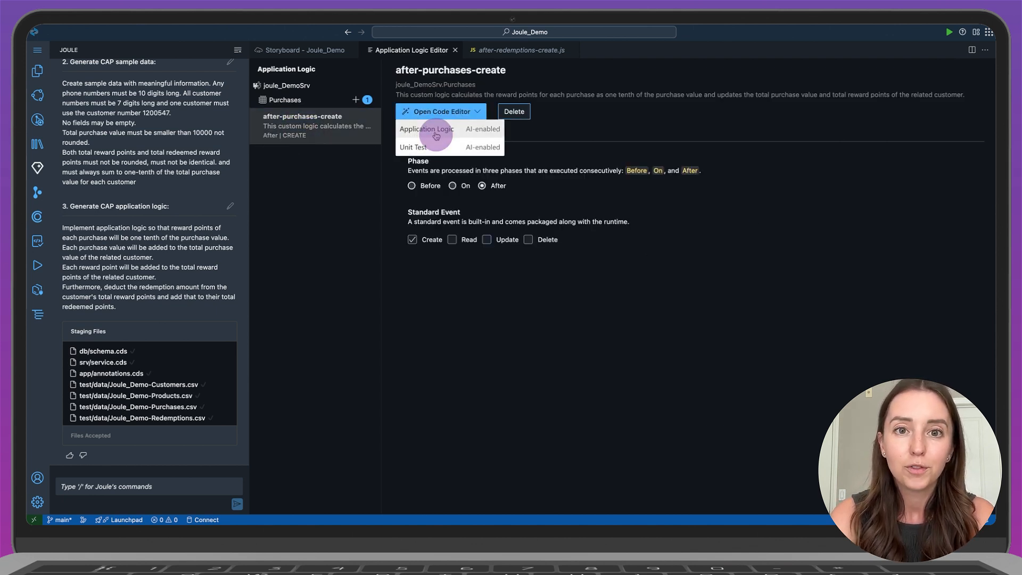
pyautogui.click(427, 129)
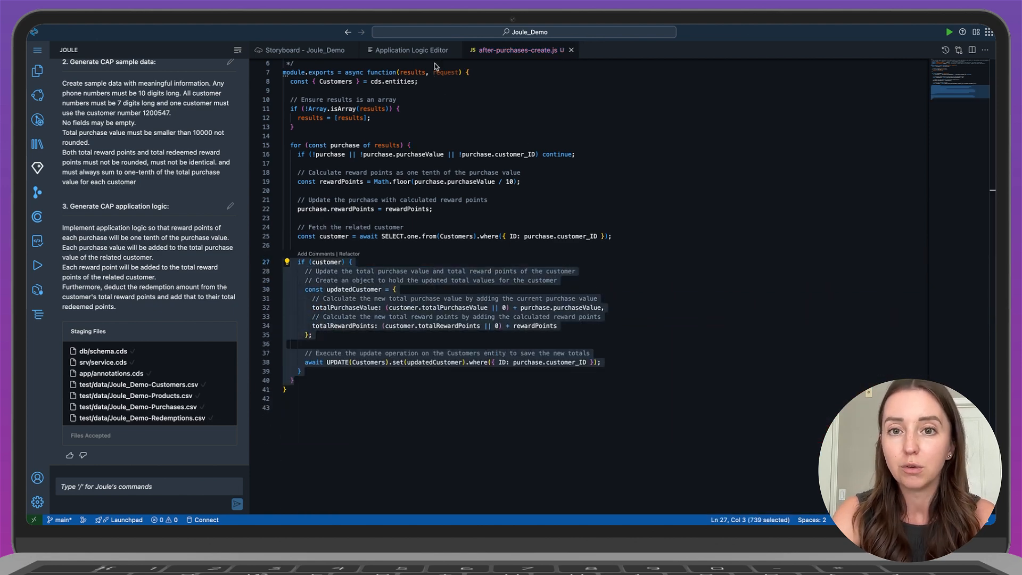
# Step: Request a Unit Test for after-purchases-create from the Application Logic Editor
pyautogui.click(412, 50)
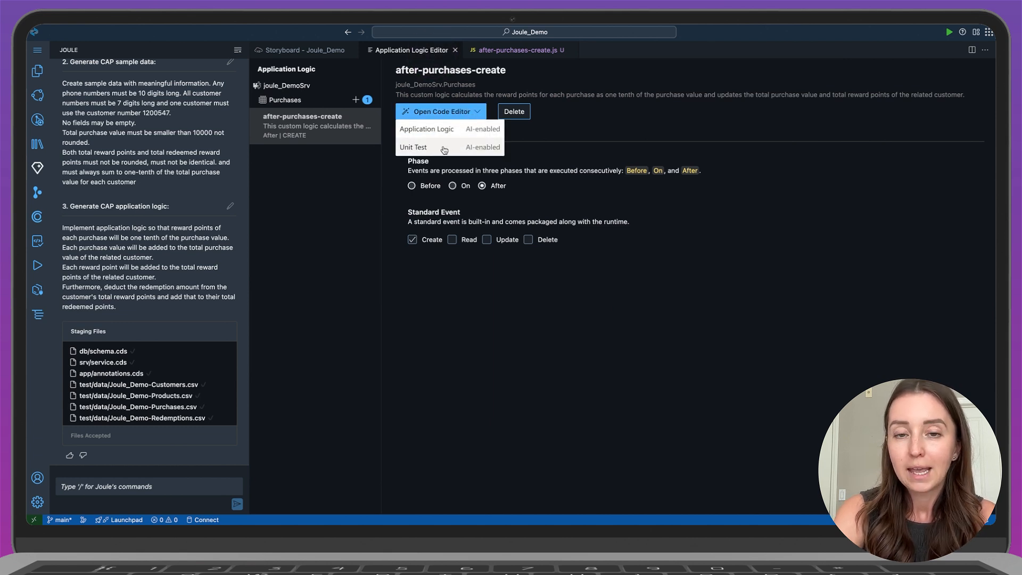
pyautogui.click(413, 147)
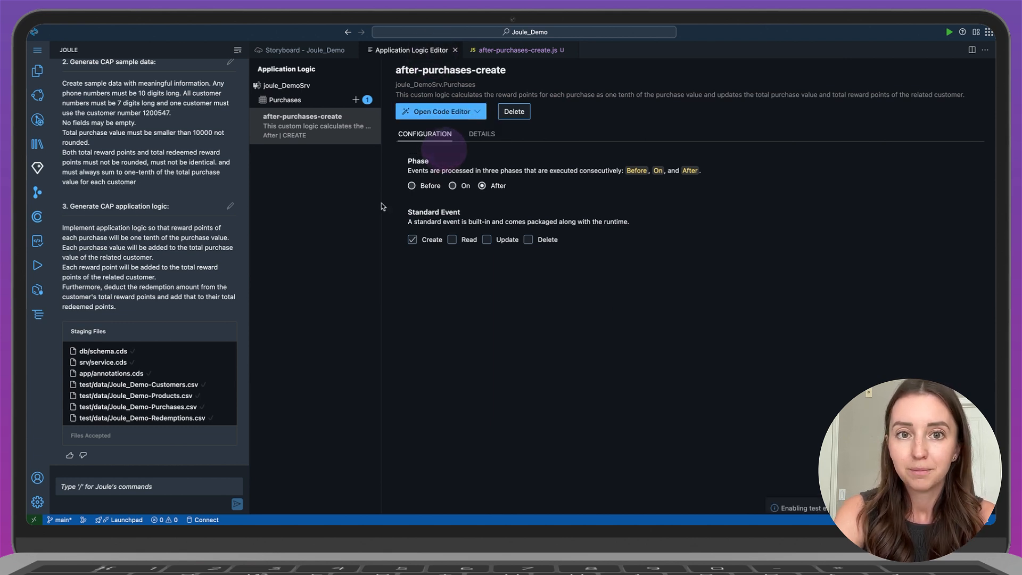
# Step: Have Joule /cap-unit-test generate a unit test and accept it into test-after-purchases-create.js
pyautogui.write('/')
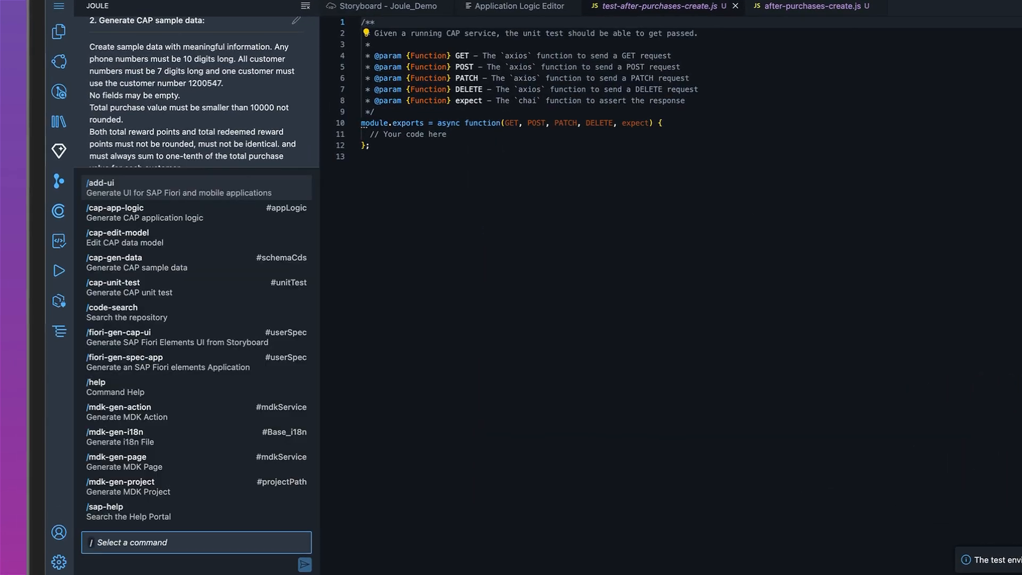
pyautogui.write('/ca')
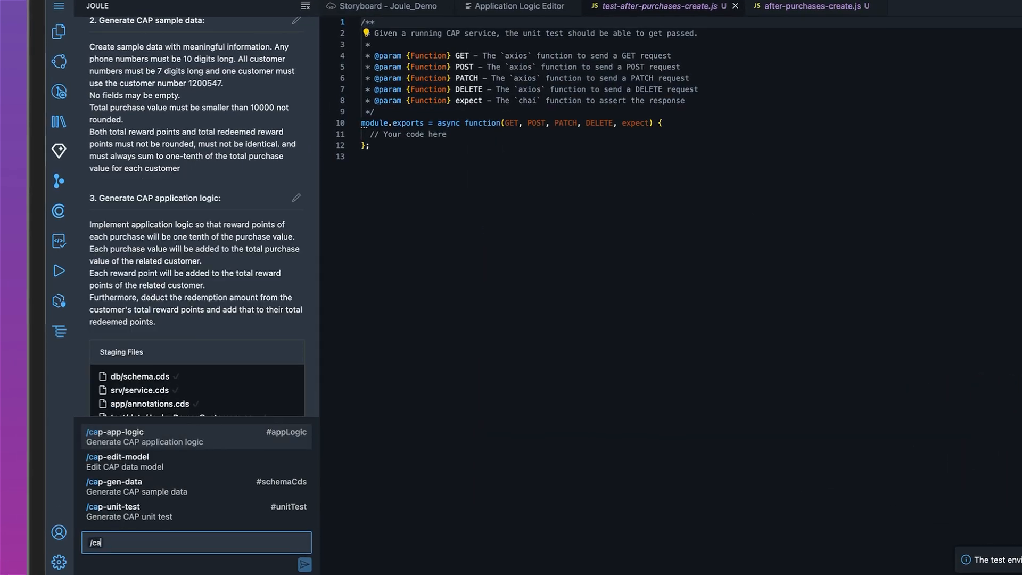
pyautogui.click(113, 512)
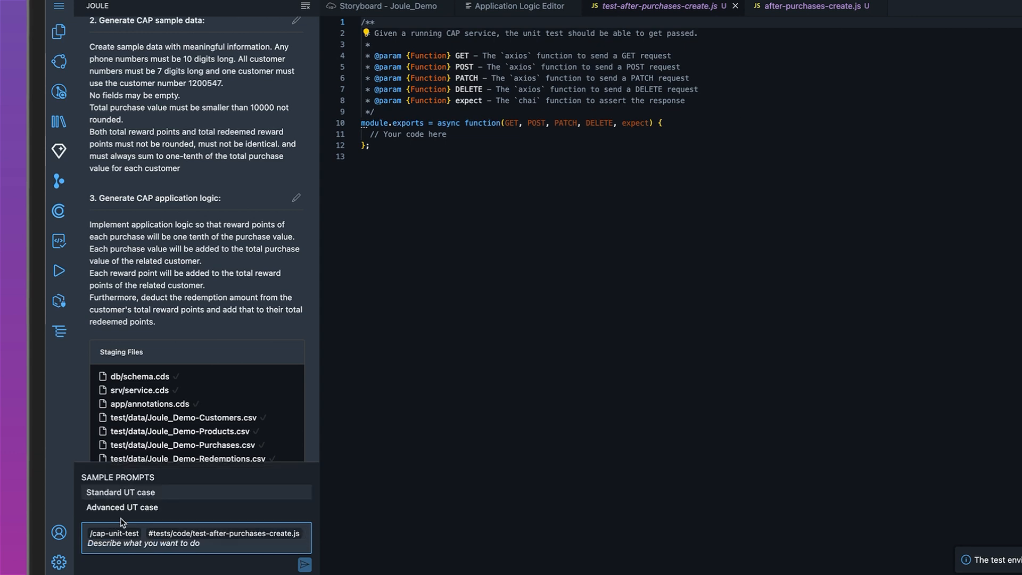
pyautogui.write('Generate a')
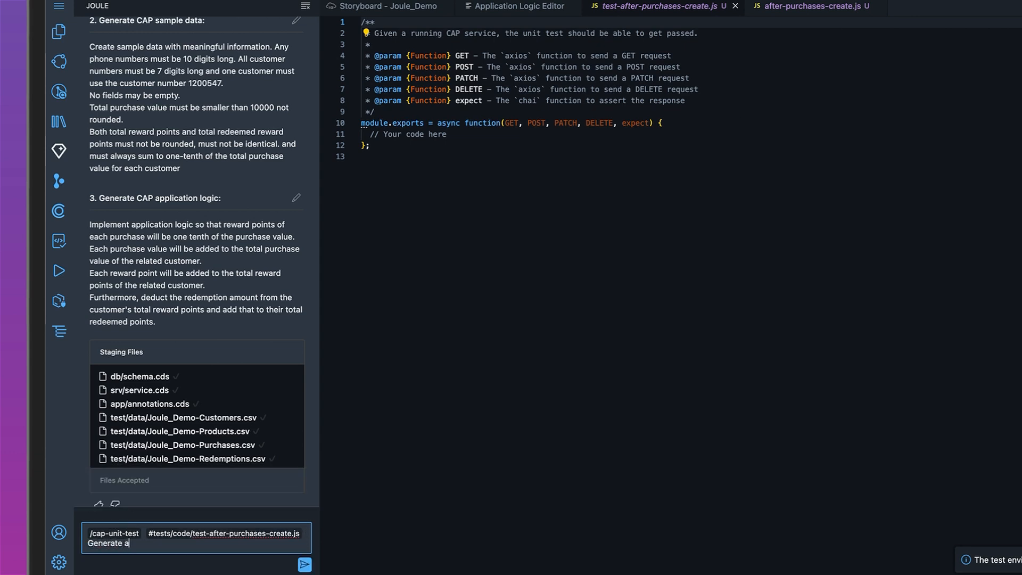
pyautogui.write('unit test')
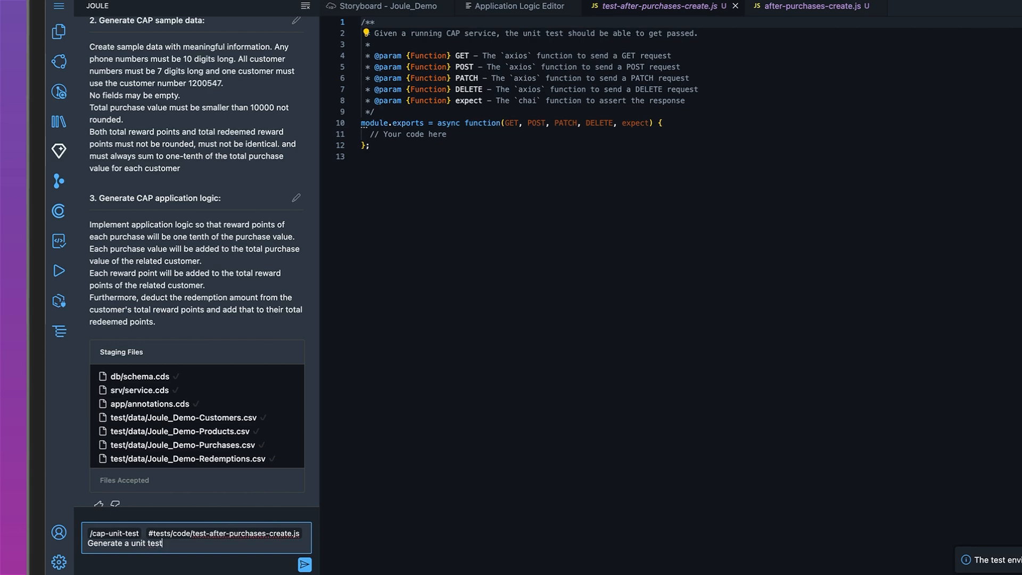
pyautogui.click(304, 565)
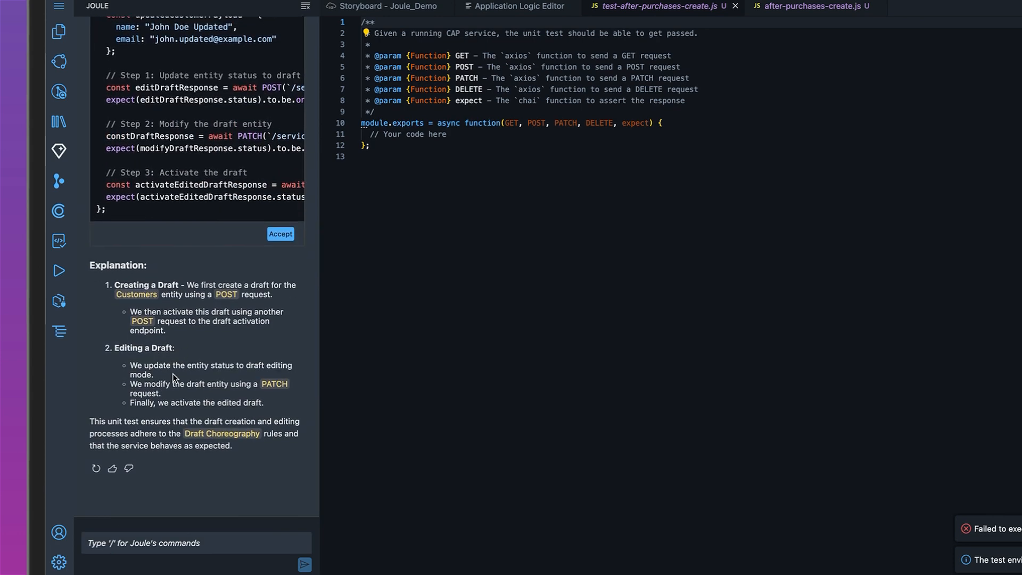
pyautogui.click(280, 233)
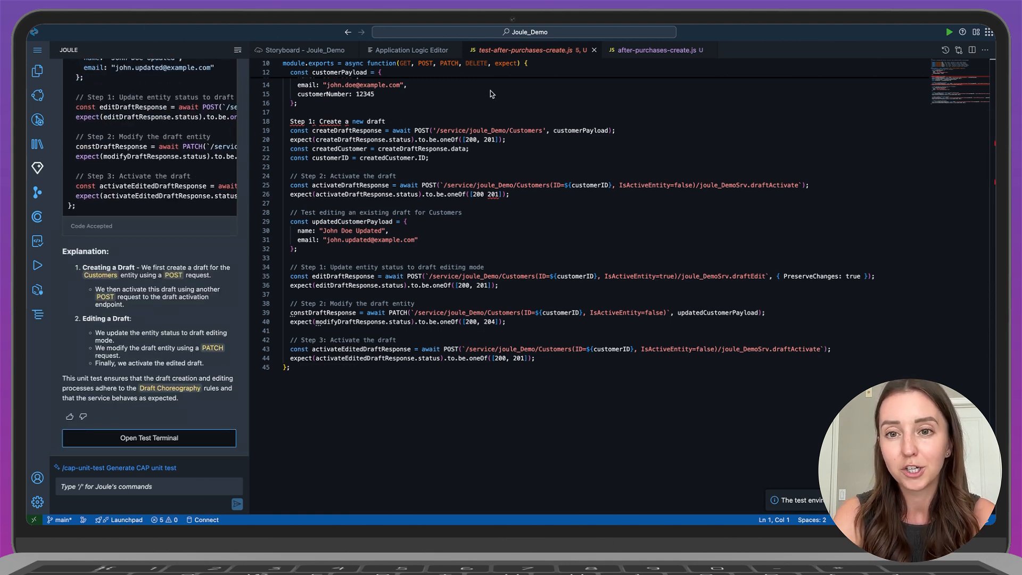
# Step: Add a Purchases UI application as a Template-Based Responsive List Report Page from the Storyboard
pyautogui.click(302, 50)
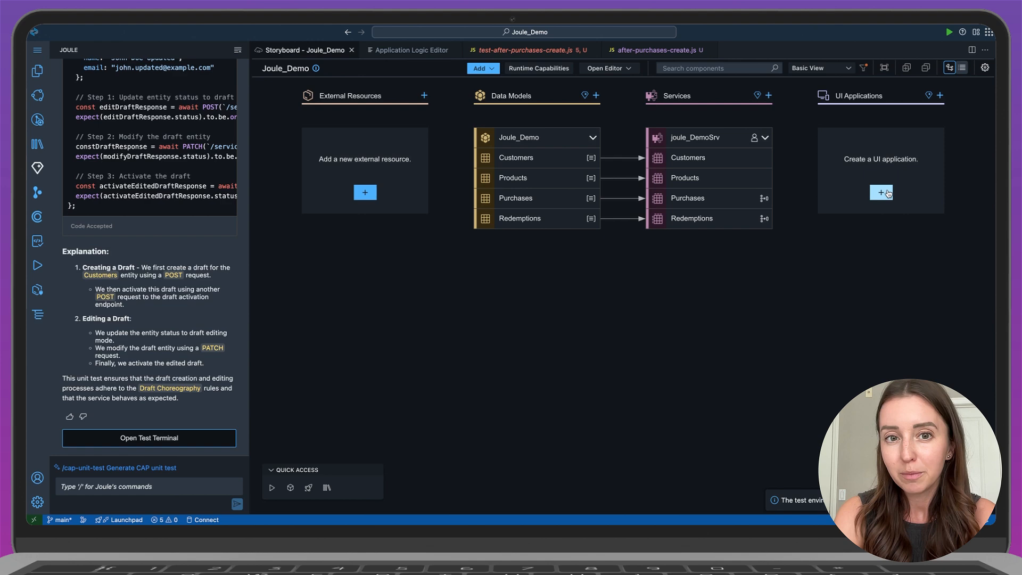
pyautogui.click(880, 193)
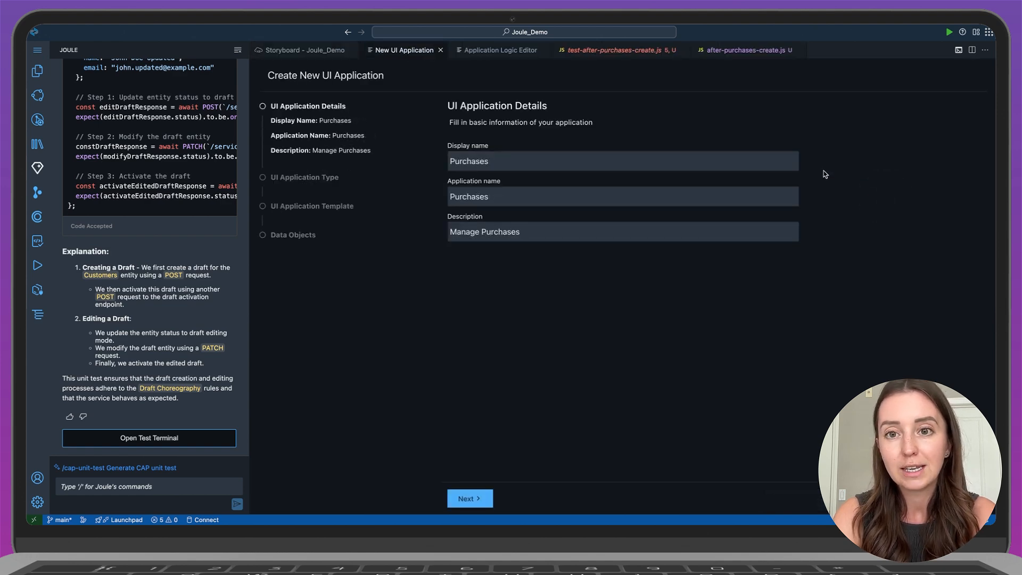
pyautogui.click(468, 498)
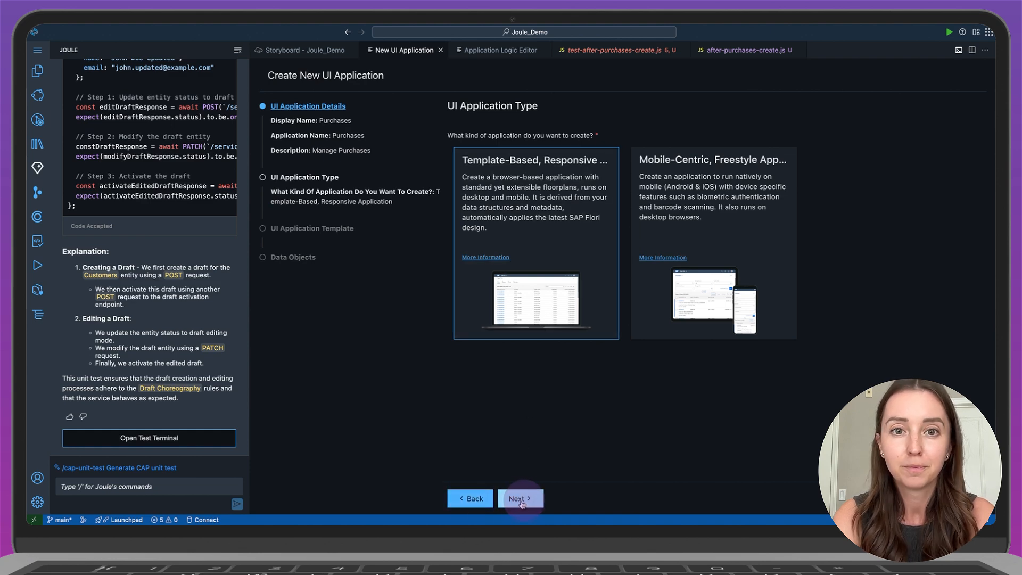
pyautogui.click(521, 498)
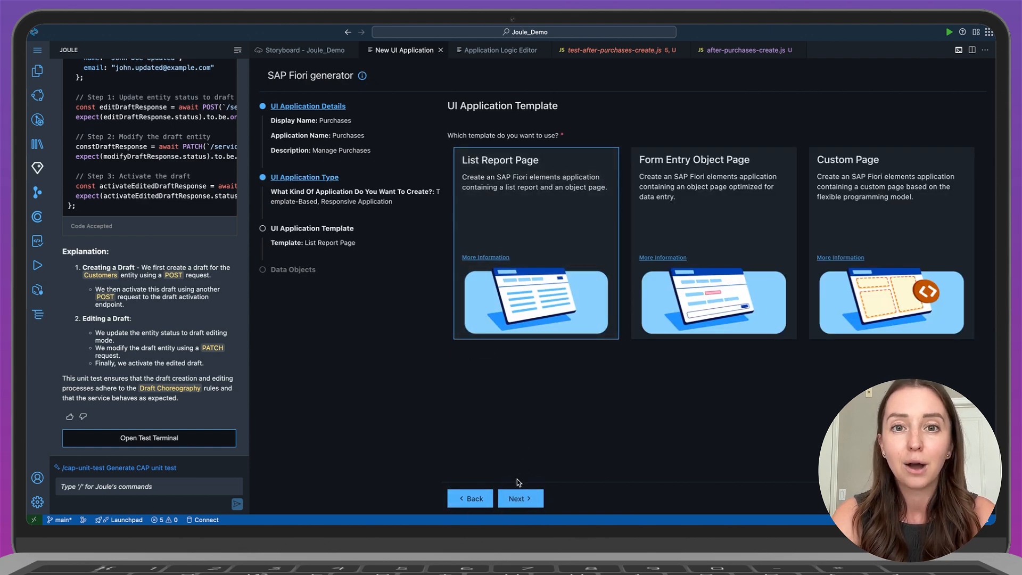
pyautogui.click(519, 499)
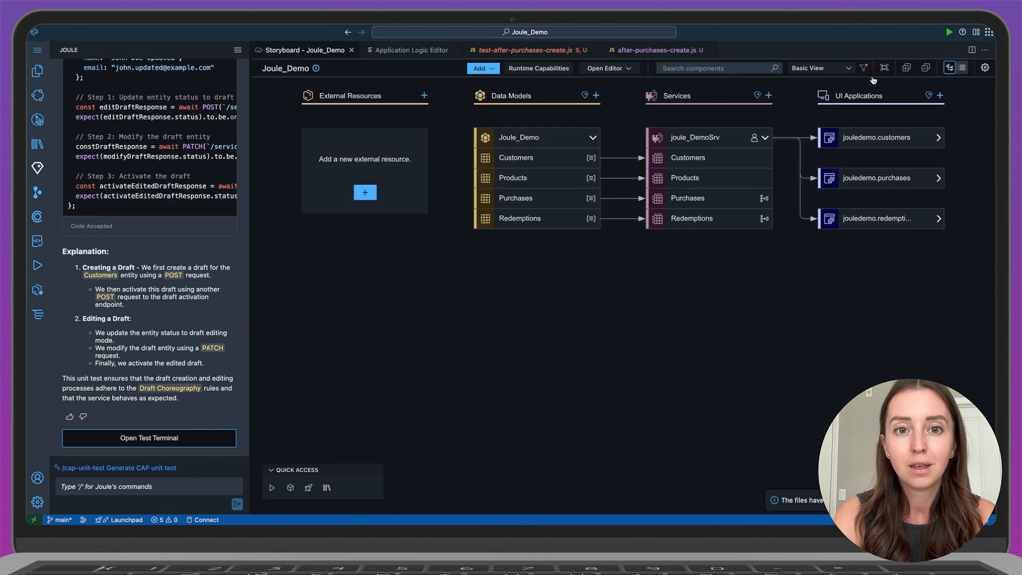
# Step: Preview the Purchases app, load its five purchases and view one purchase's details
pyautogui.click(950, 31)
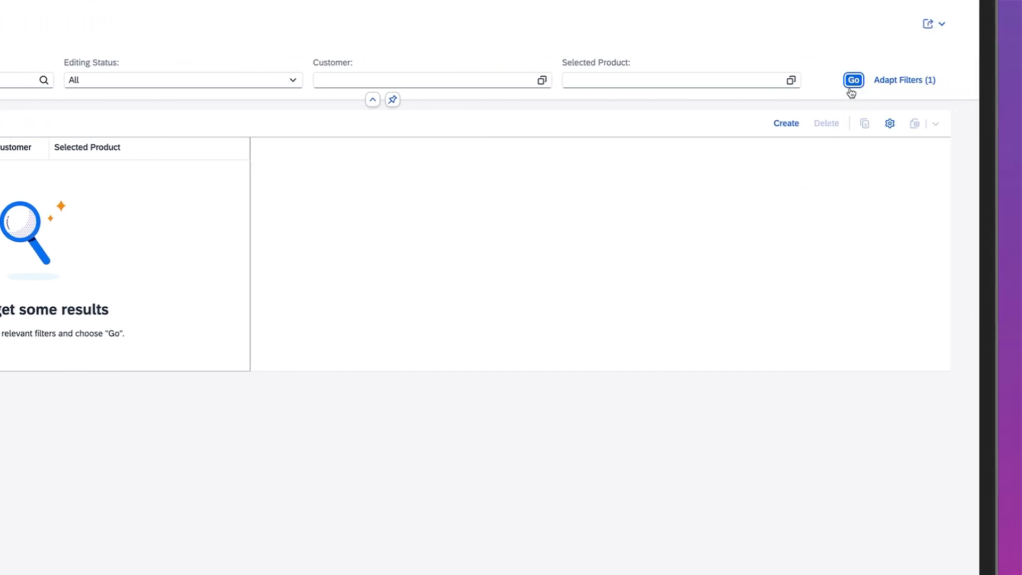
pyautogui.click(853, 80)
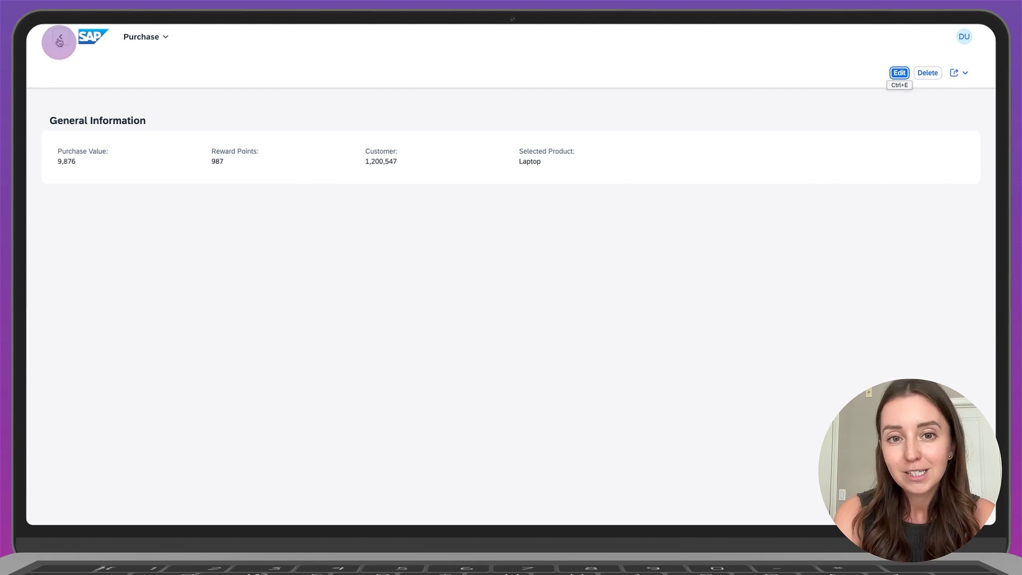
pyautogui.click(60, 37)
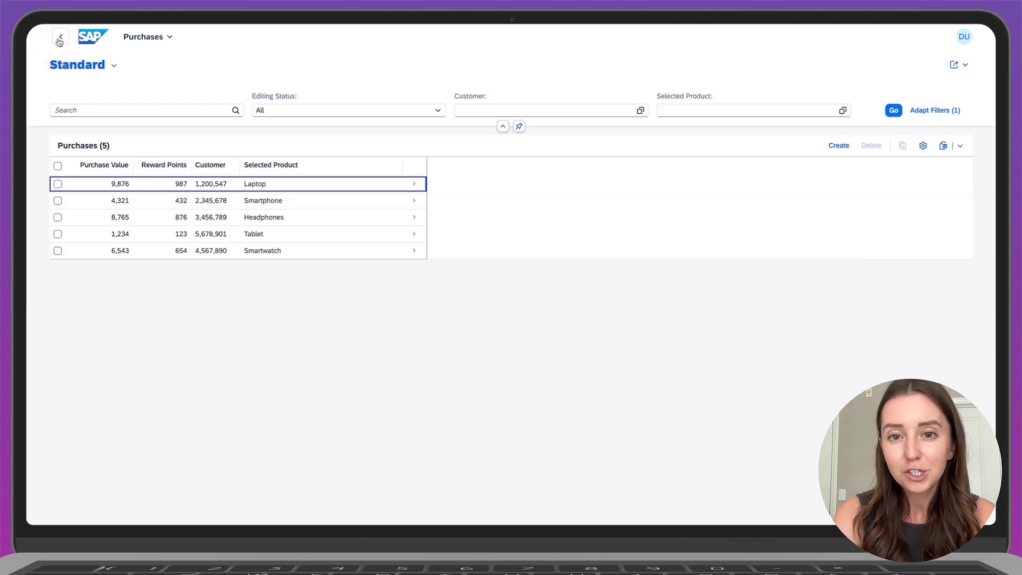